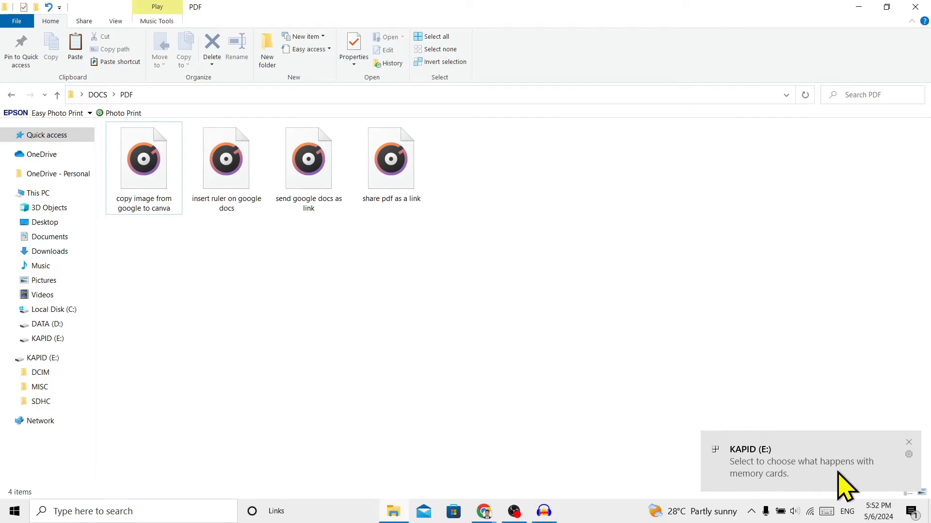
mouse_move(567, 447)
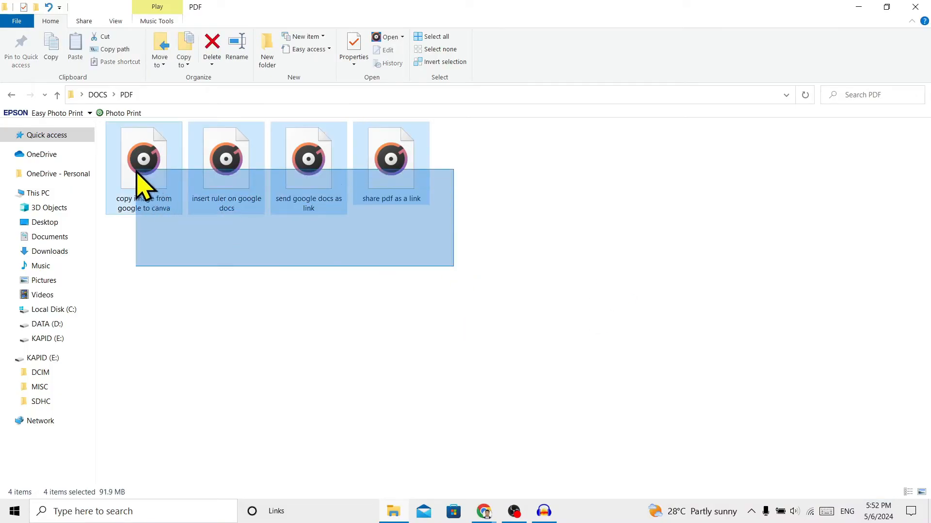
- Copy the four selected WAV files in the PDF folder to the clipboard
right_click(143, 157)
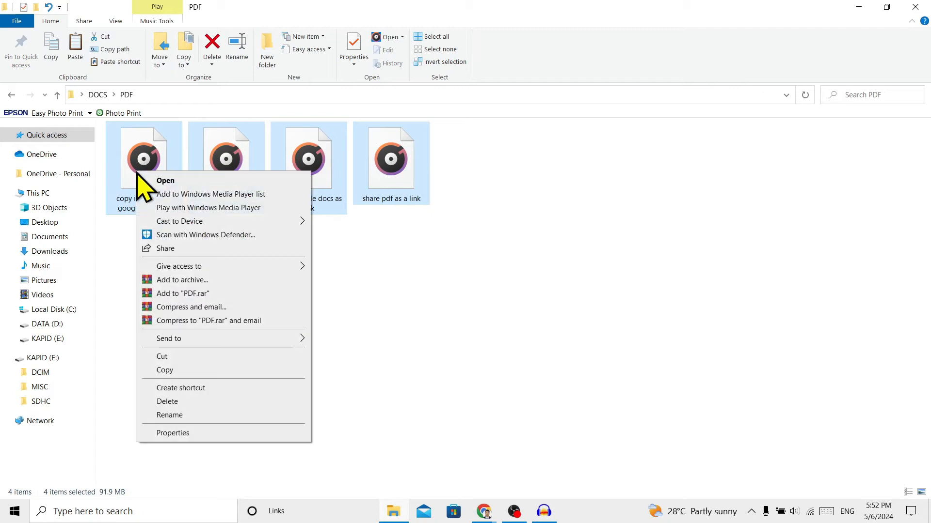
left_click(202, 392)
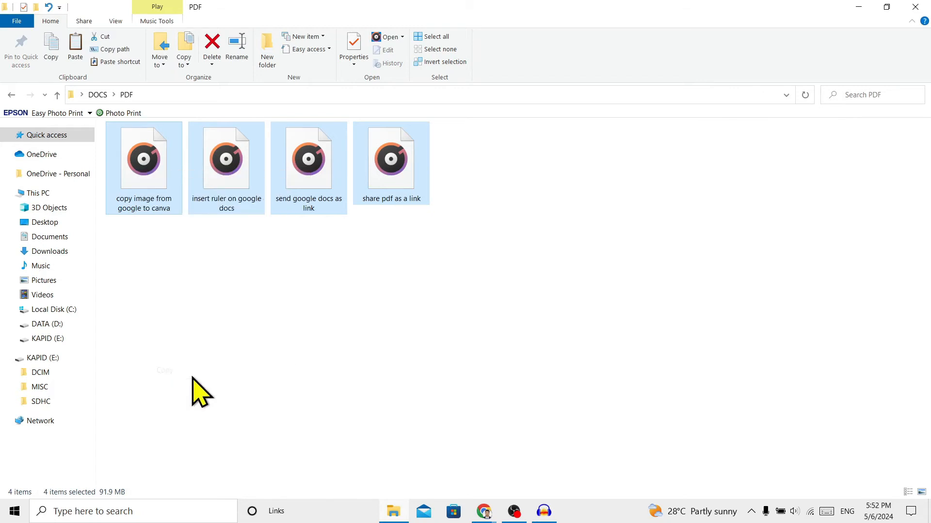
left_click(37, 193)
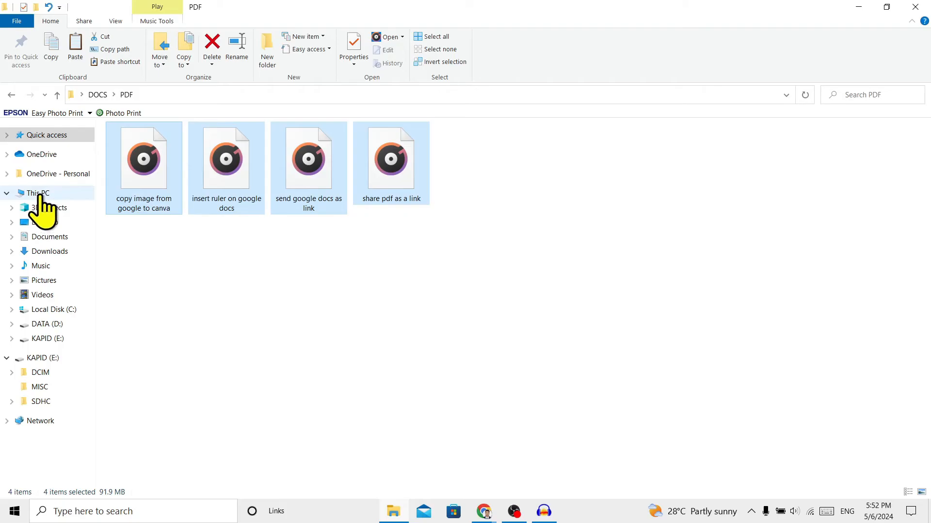
- Go to This PC and open the KAPID (E:) USB drive
left_click(38, 193)
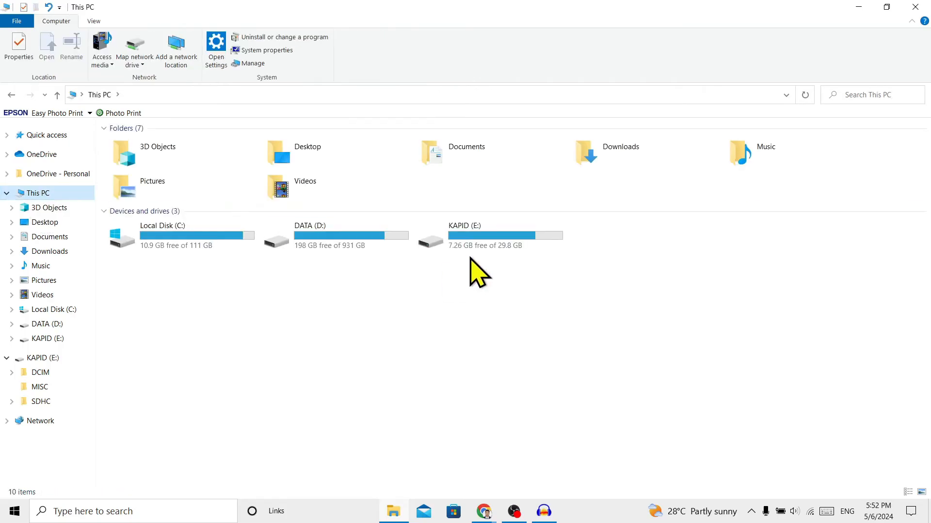
mouse_move(481, 244)
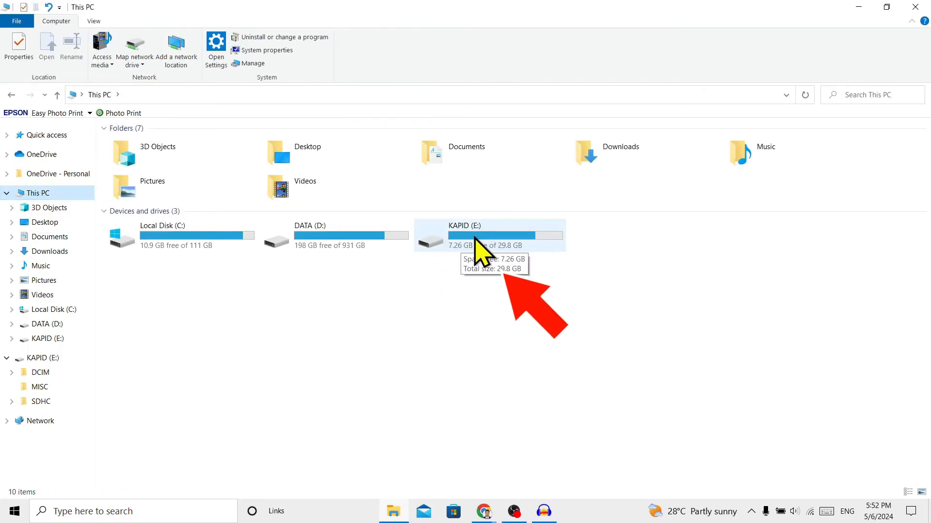
double_click(490, 234)
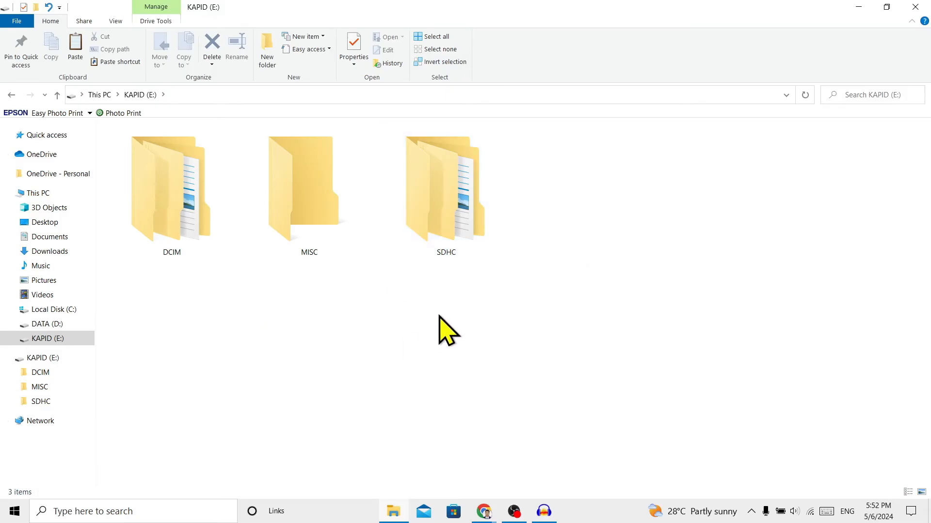
mouse_move(512, 243)
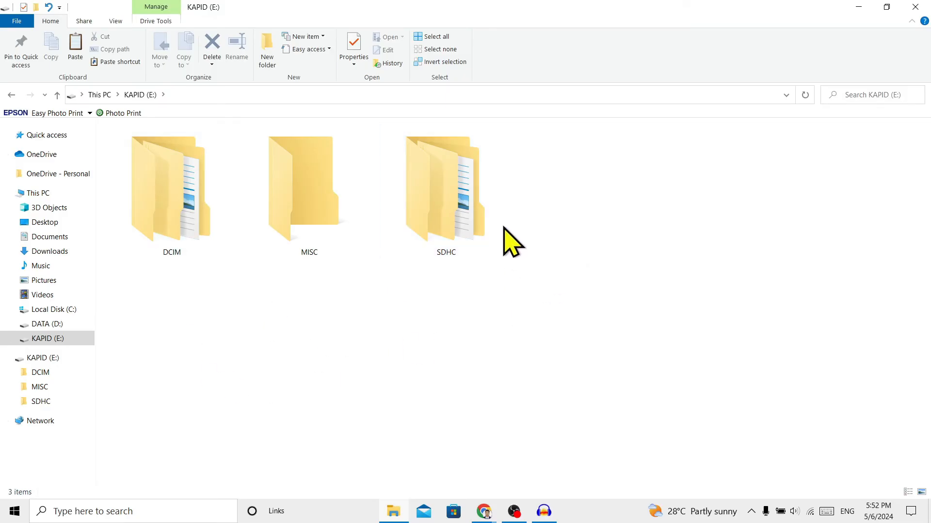
- Create a folder named Music on the KAPID drive and open it
right_click(512, 242)
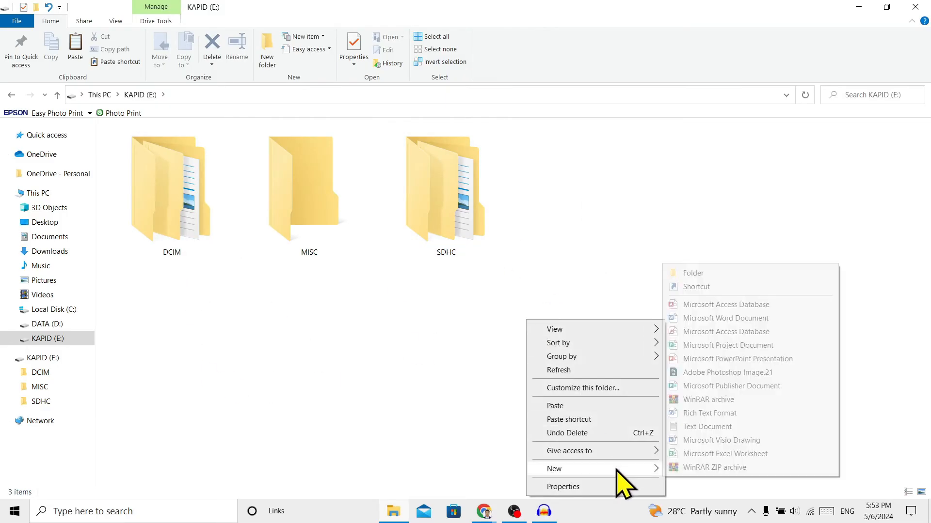
left_click(692, 272)
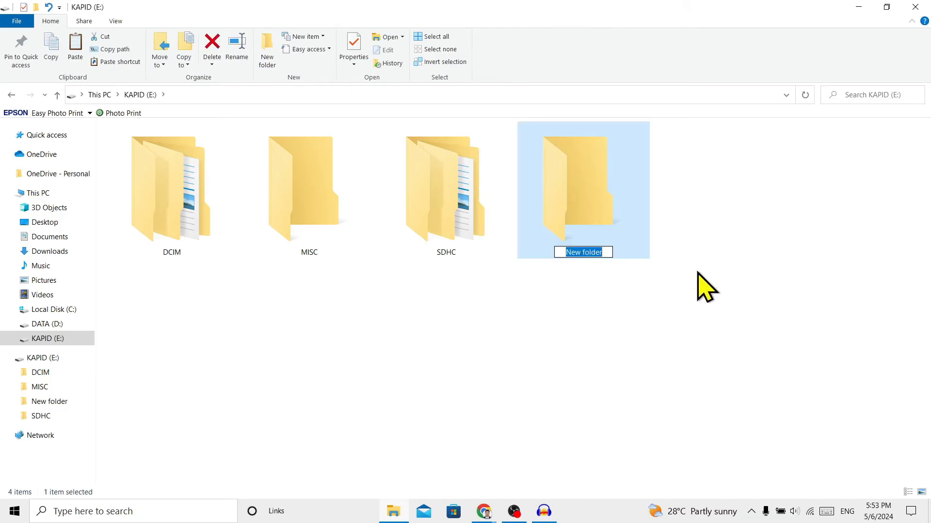
type("Music")
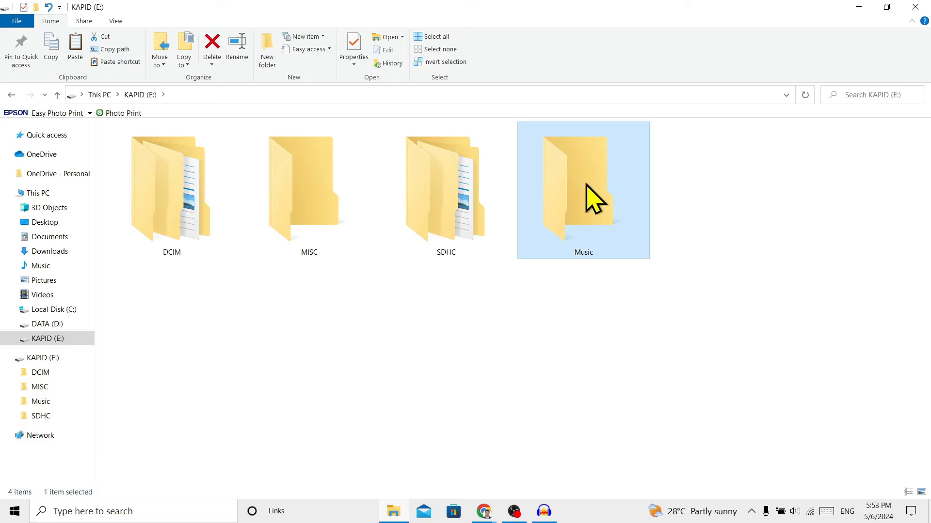
double_click(582, 190)
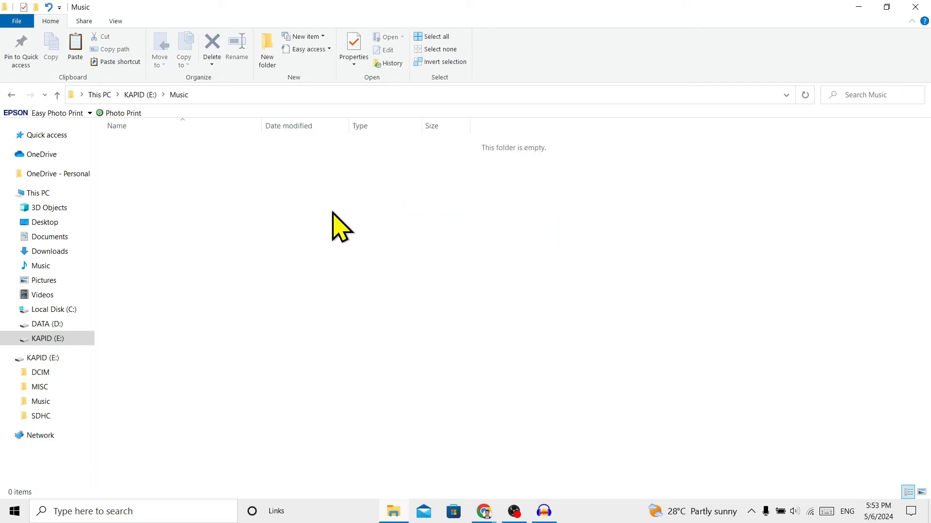
- Paste the four copied WAV files into the empty Music folder
right_click(341, 226)
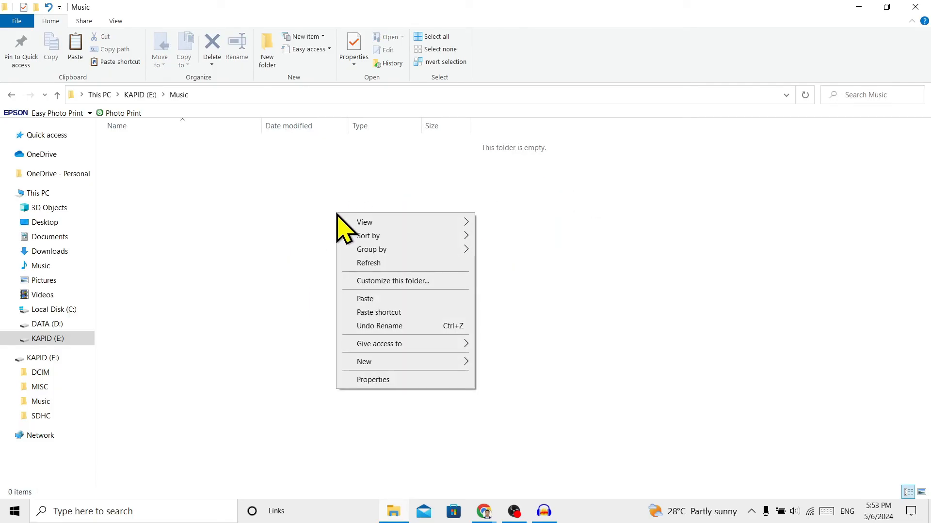
left_click(365, 299)
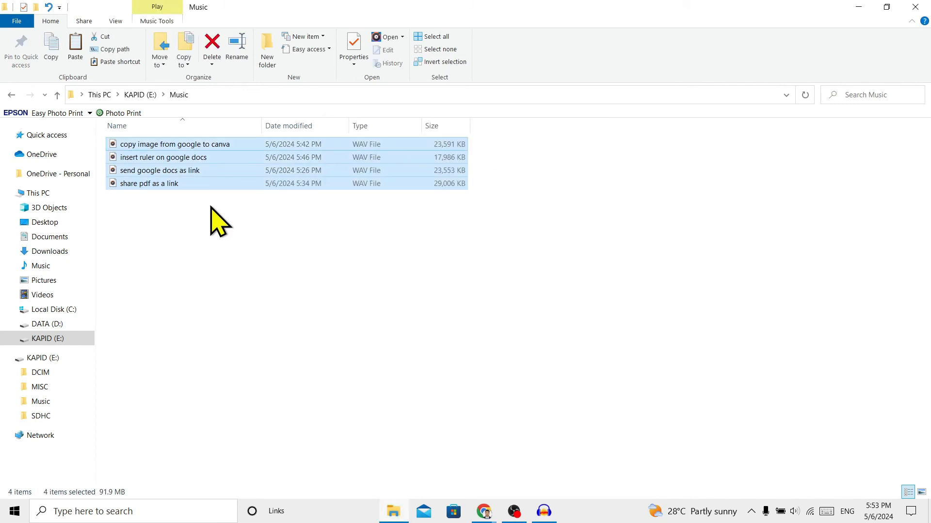
right_click(220, 223)
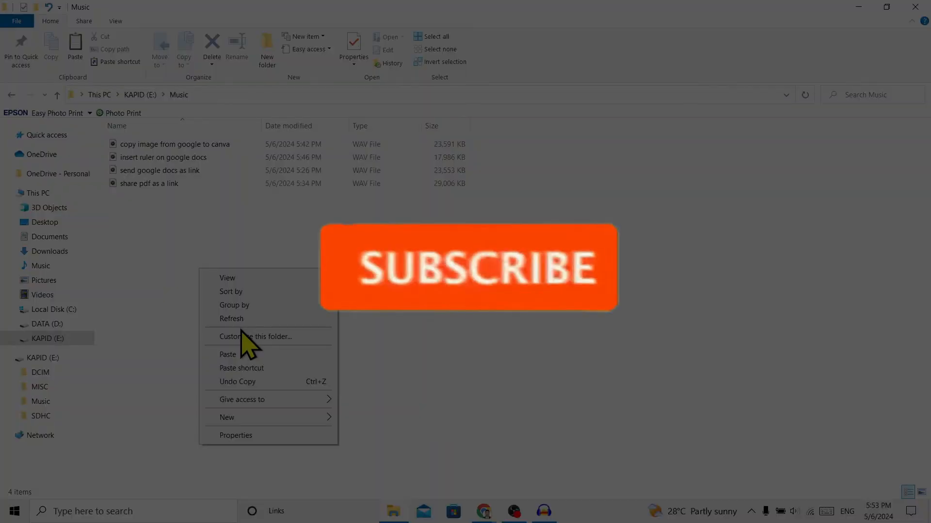